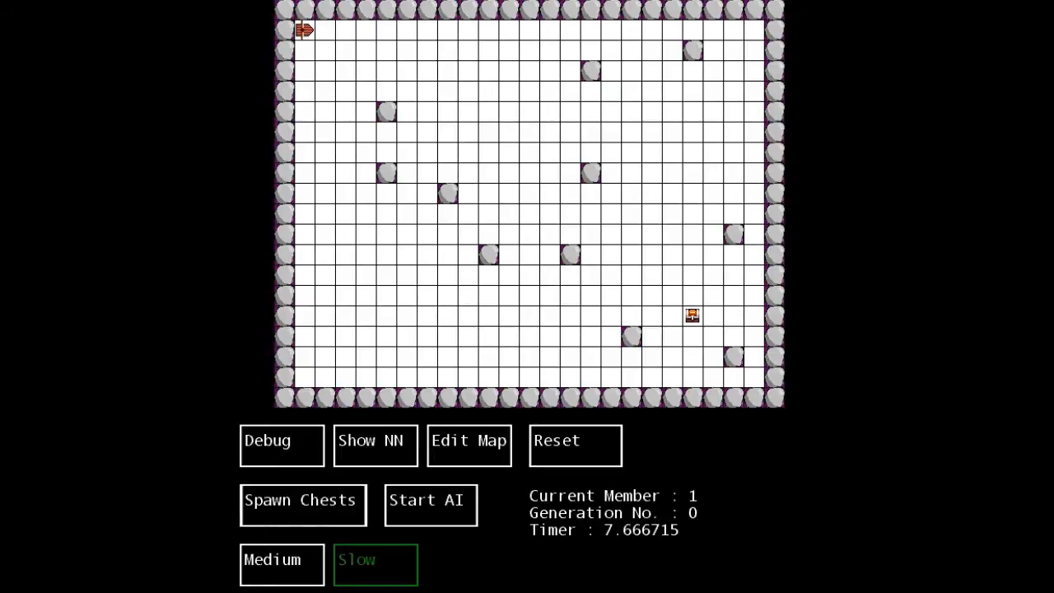
# Start AI training of the ship population, then display the ship's neural network diagram
pyautogui.click(429, 504)
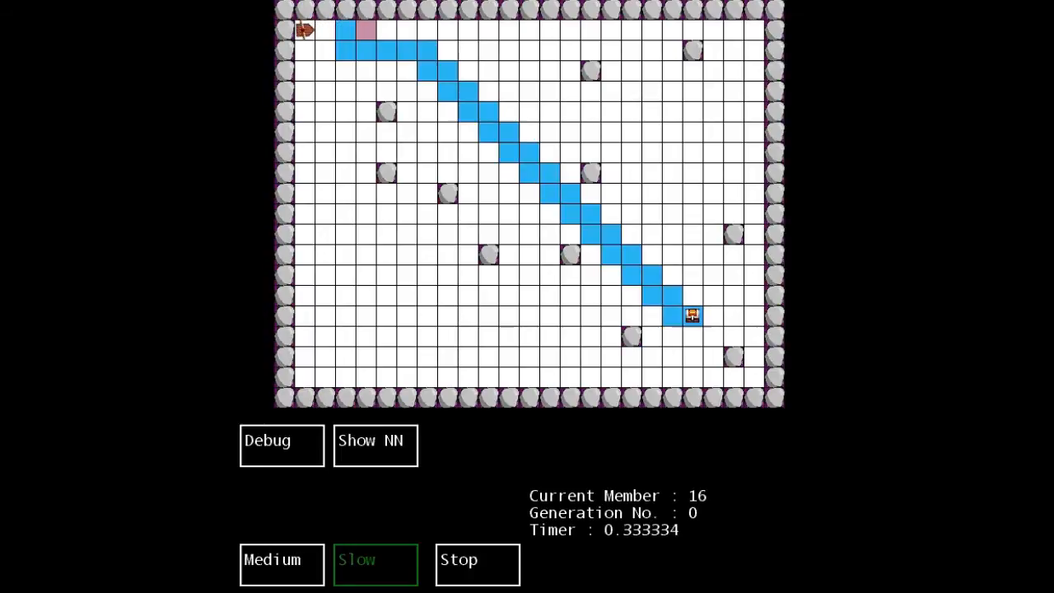
pyautogui.click(375, 440)
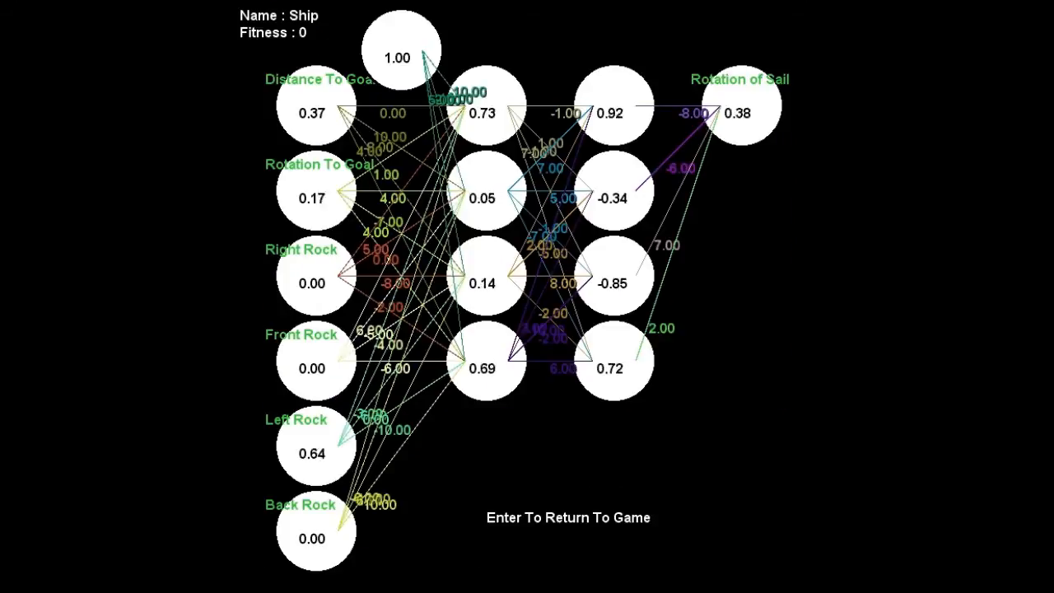
# Close the network diagram, stopping the run and resetting to member 1, generation 0
pyautogui.press('Return')
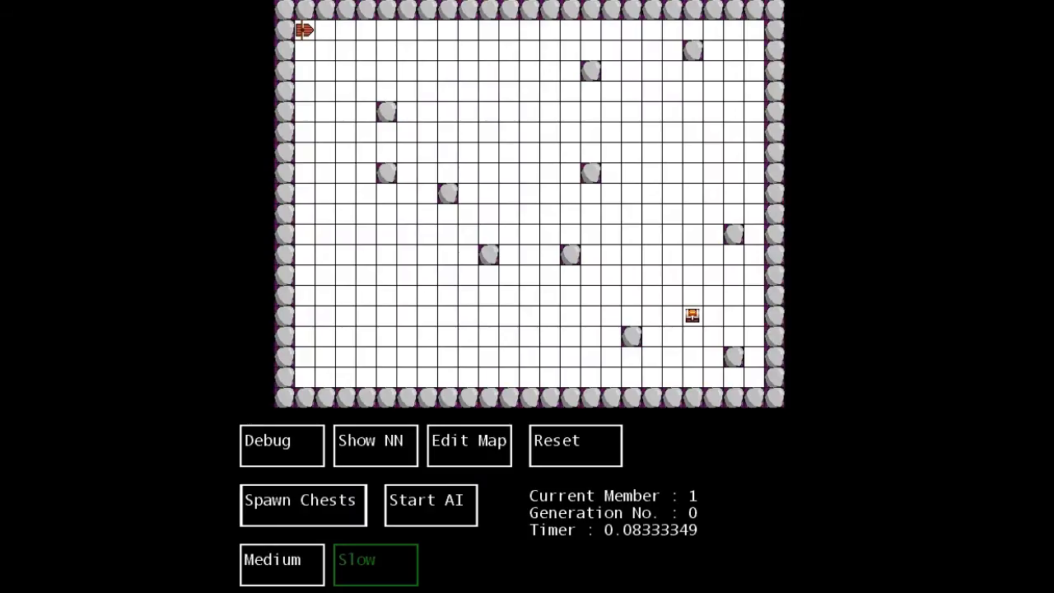
# Restart AI training and let generation 0 ships run to about member 67
pyautogui.click(430, 504)
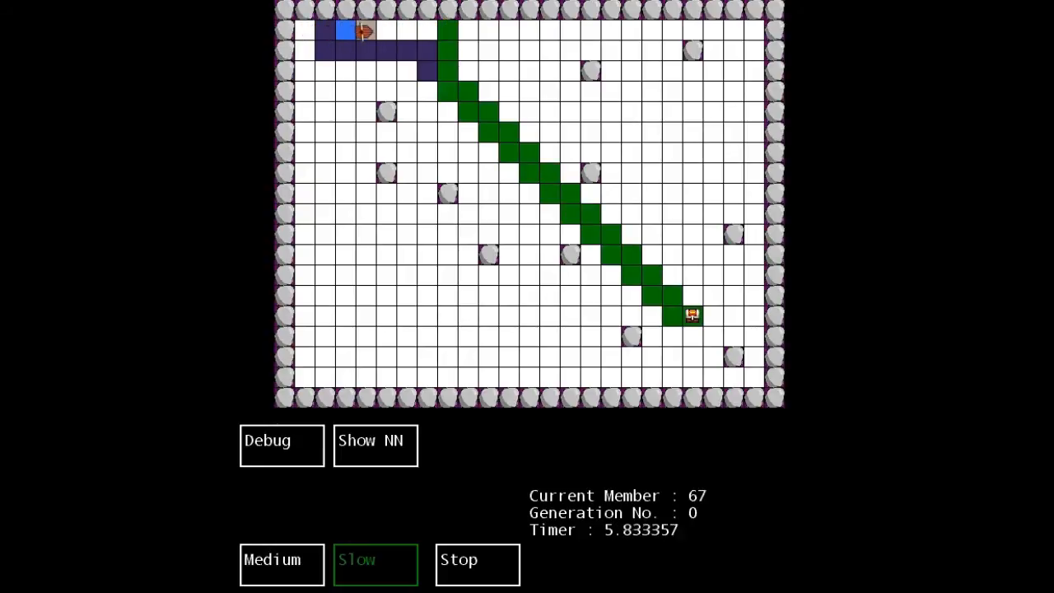
# Restart training, let generation 2 ships run toward the chest, then stop it
pyautogui.click(475, 560)
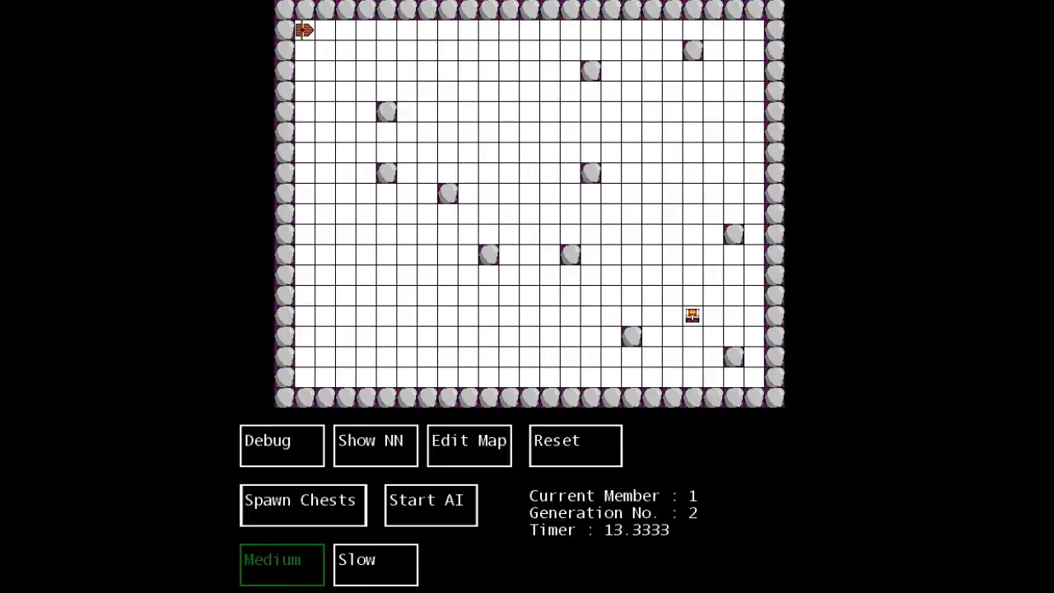
pyautogui.click(429, 504)
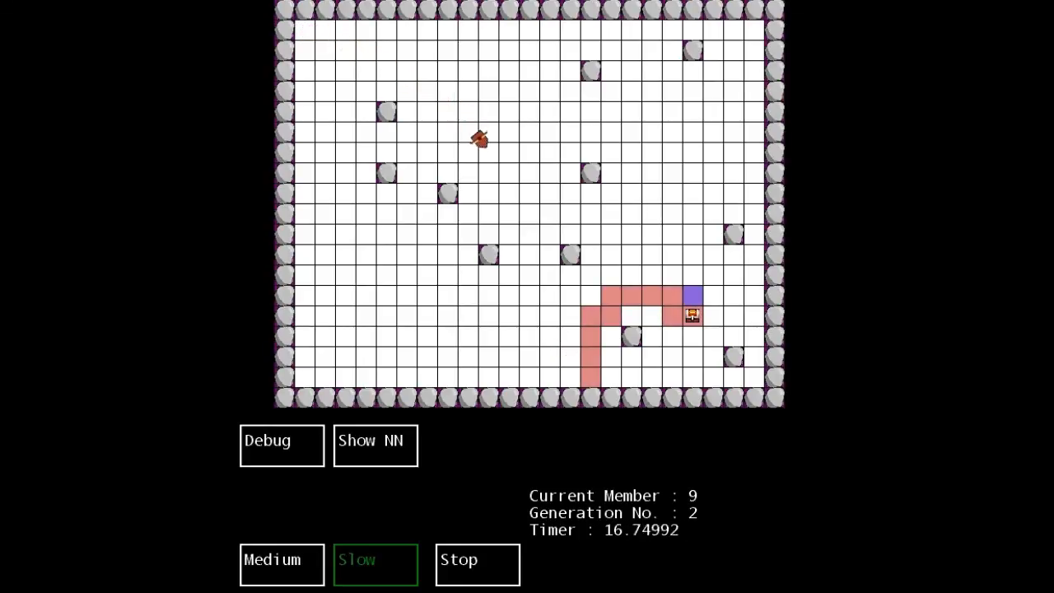
pyautogui.click(477, 565)
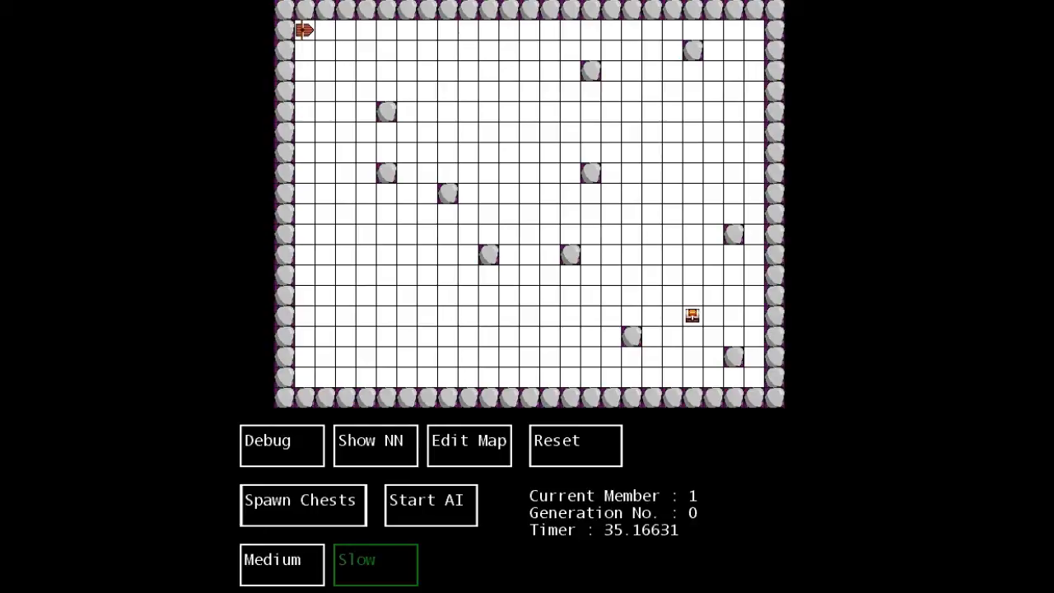